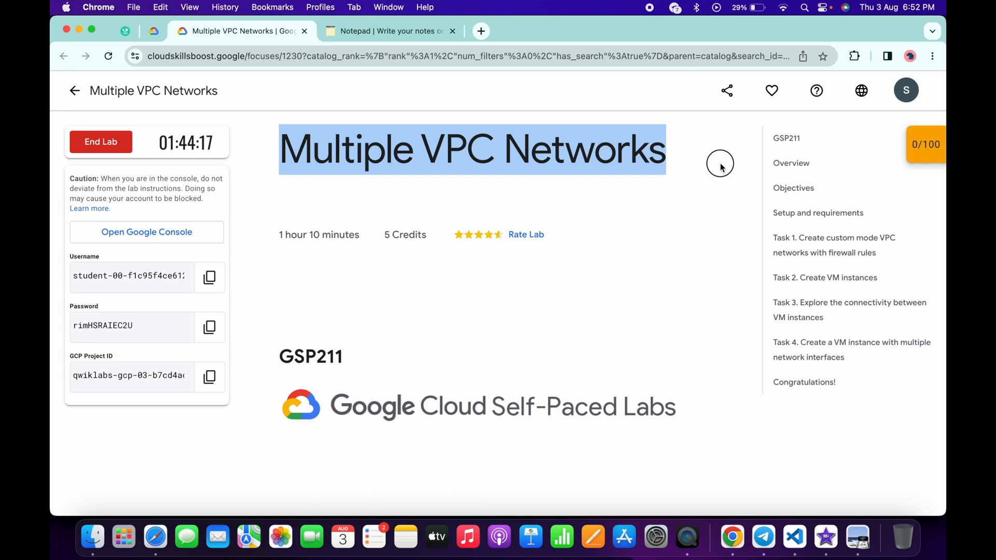
Accept the Google Cloud terms of service for the lab project and enter the console.
left_click(146, 231)
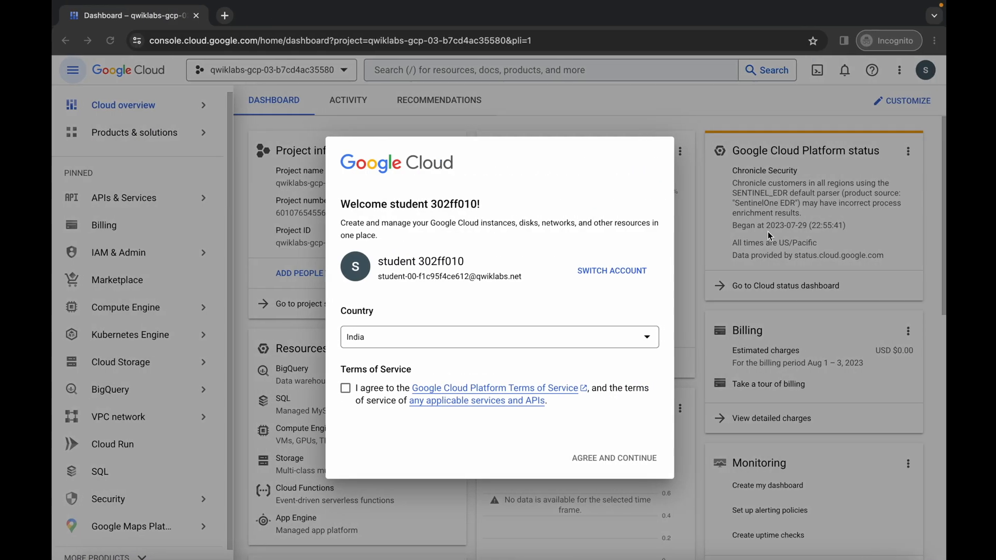
left_click(344, 388)
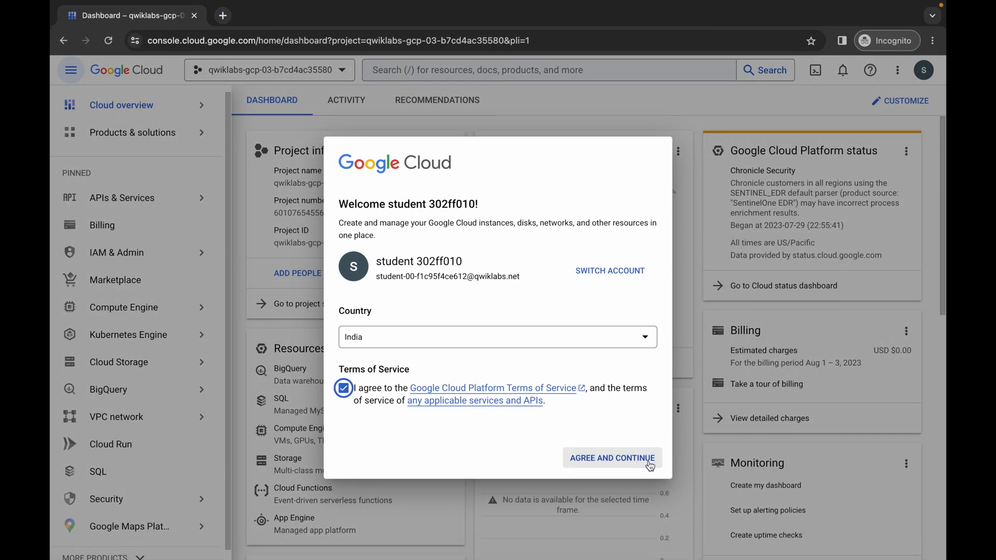
left_click(611, 457)
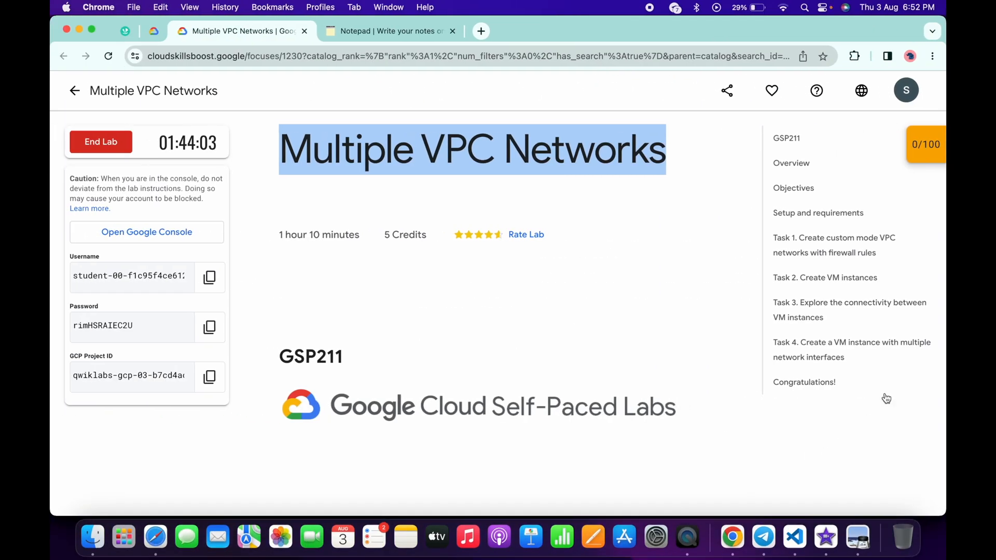
Locate and select the zone value us-east1-c in the Create VM instances task.
left_click(824, 278)
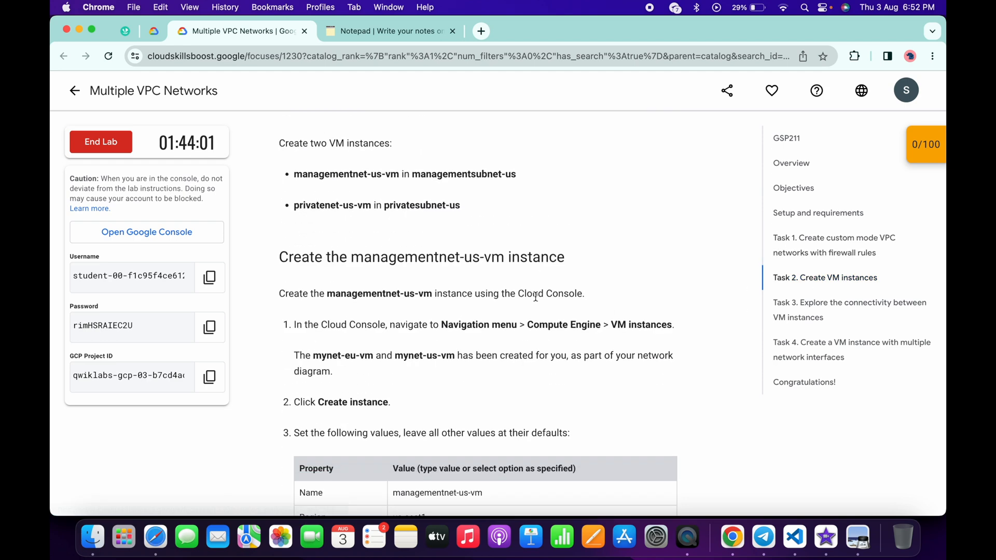
scroll("down", 3)
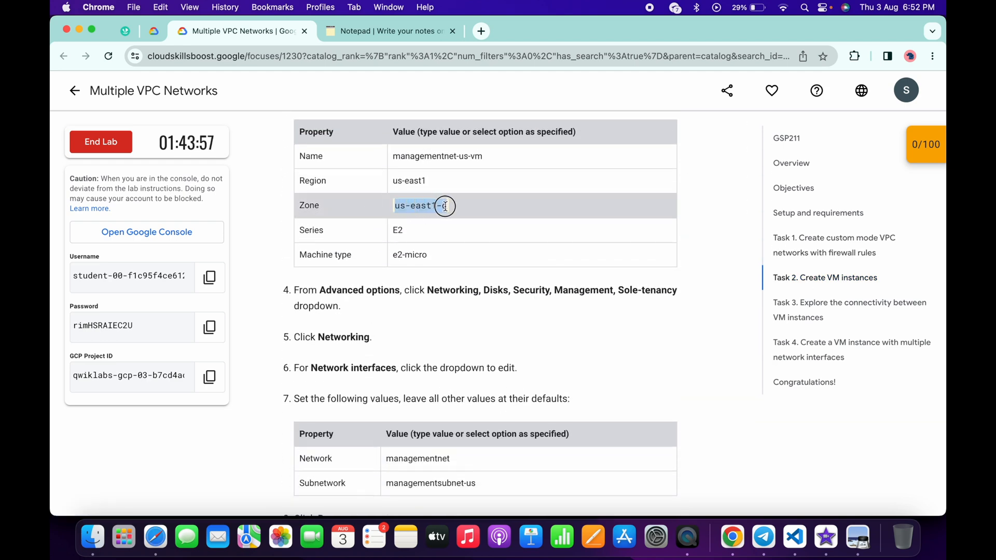
left_click(387, 30)
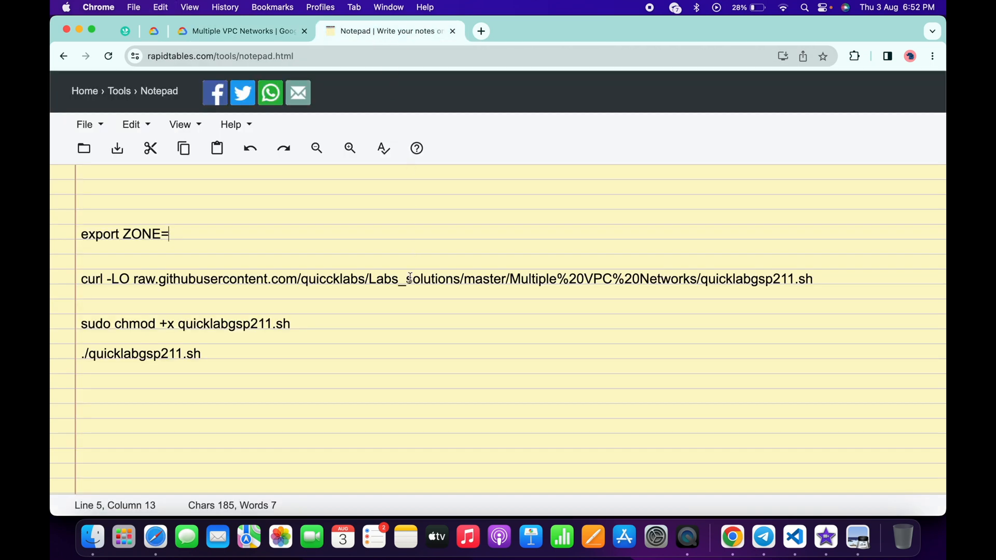
Complete the notepad line to read export ZONE=us-east1-c.
type("us-east1-c")
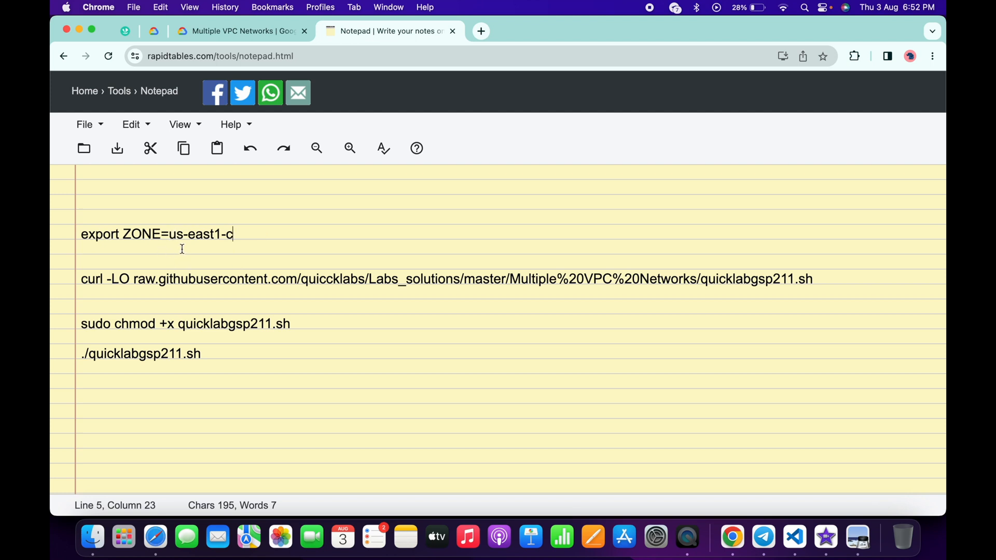
mouse_move(279, 316)
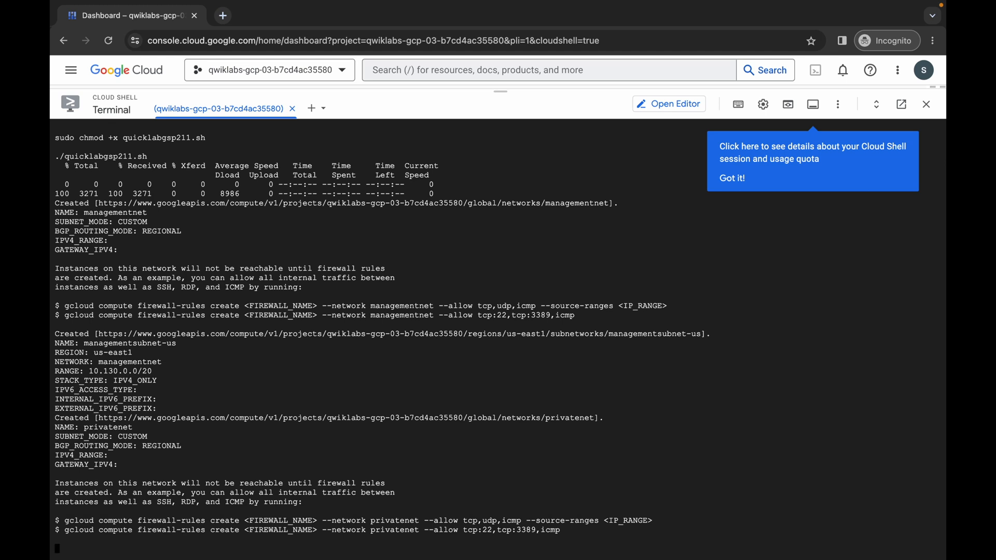
Follow the Cloud Shell output as privatesubnet-us, privatesubnet-eu and managementnet-allow-icmp-ssh-rdp are created.
scroll("down", 3)
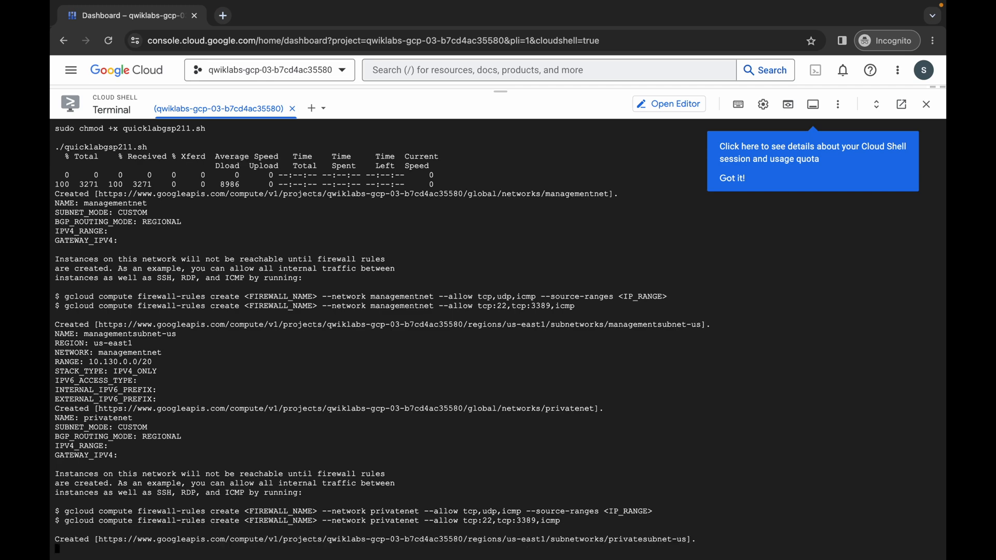
scroll("down", 3)
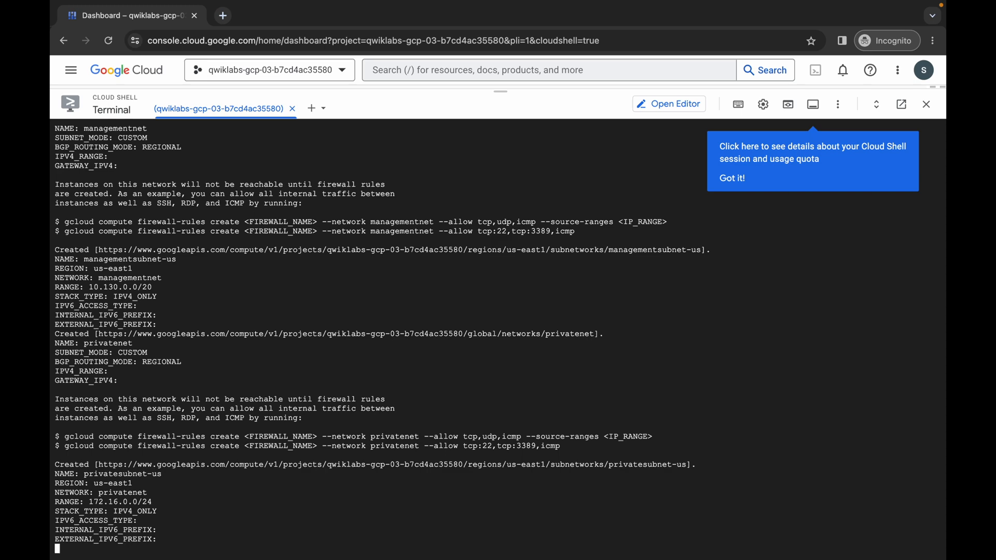
scroll("down", 3)
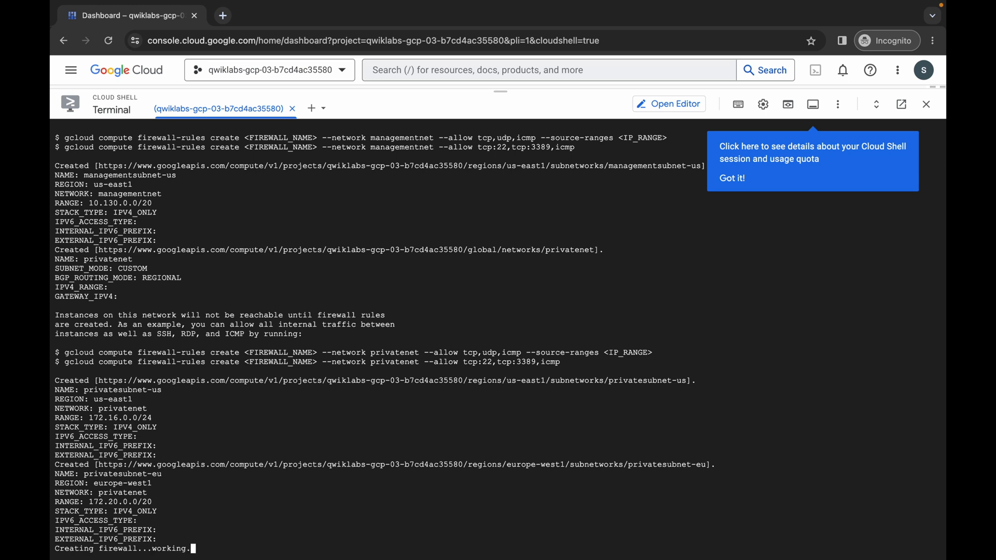
scroll("down", 3)
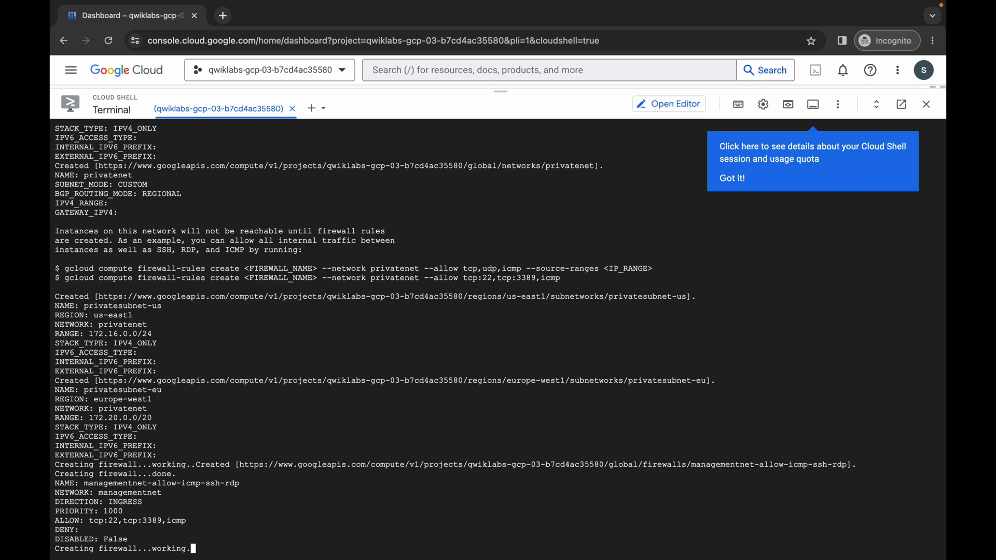
Follow the output as privatenet-allow-icmp-ssh-rdp, managementnet-us-vm and privatenet-us-vm are created.
scroll("down", 3)
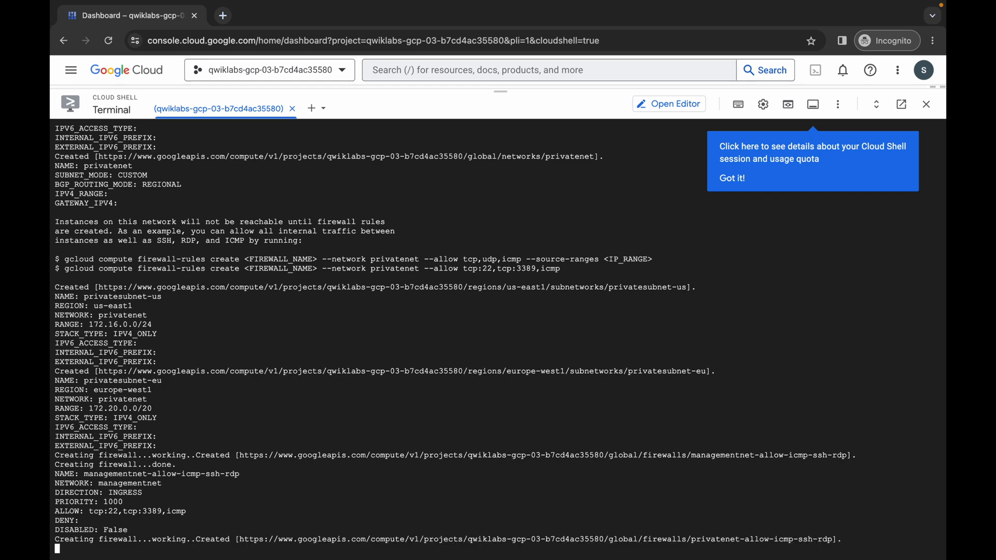
scroll("down", 3)
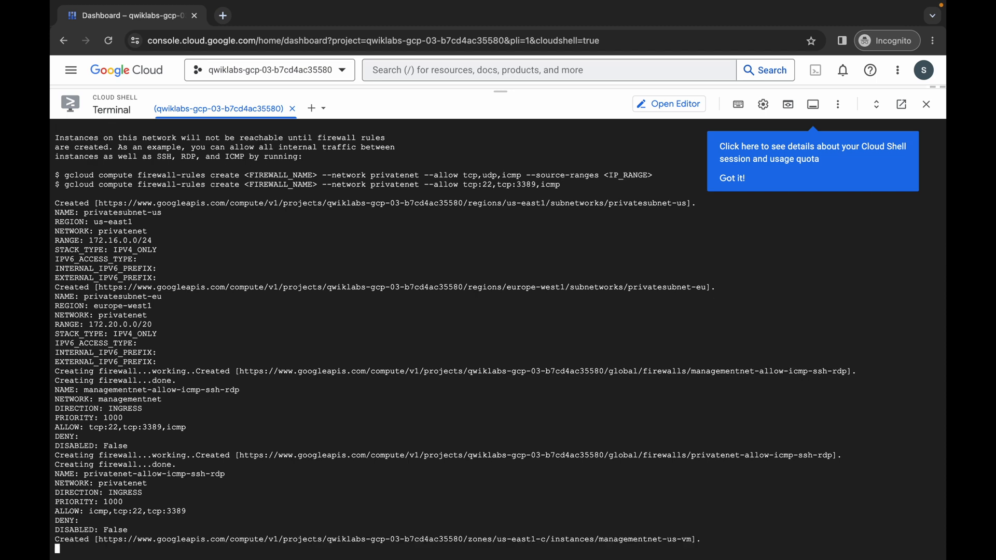
scroll("down", 3)
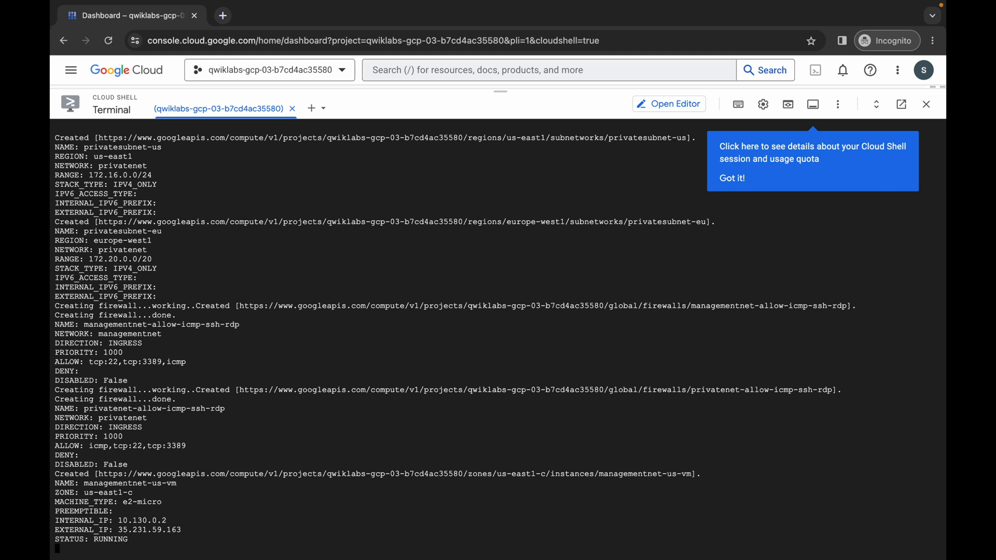
scroll("down", 3)
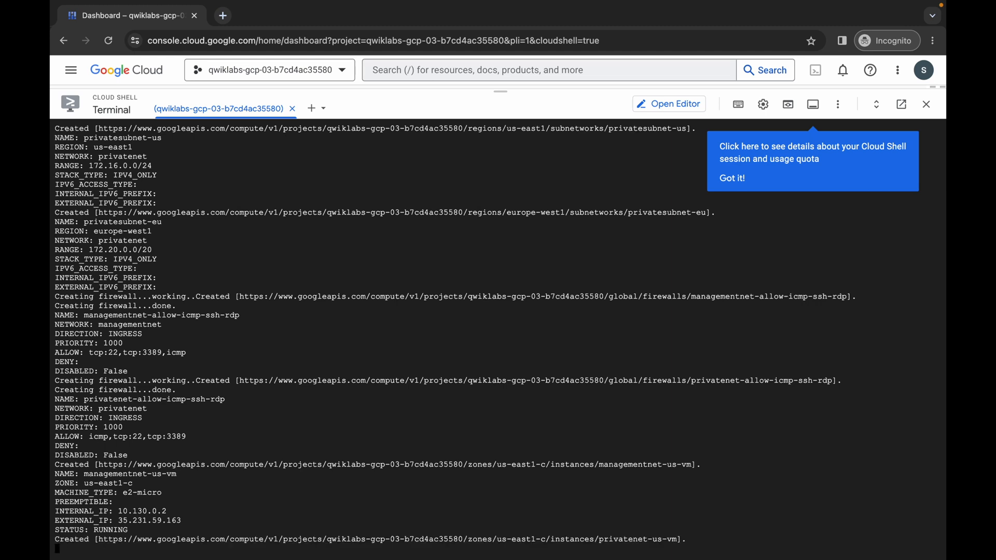
scroll("down", 3)
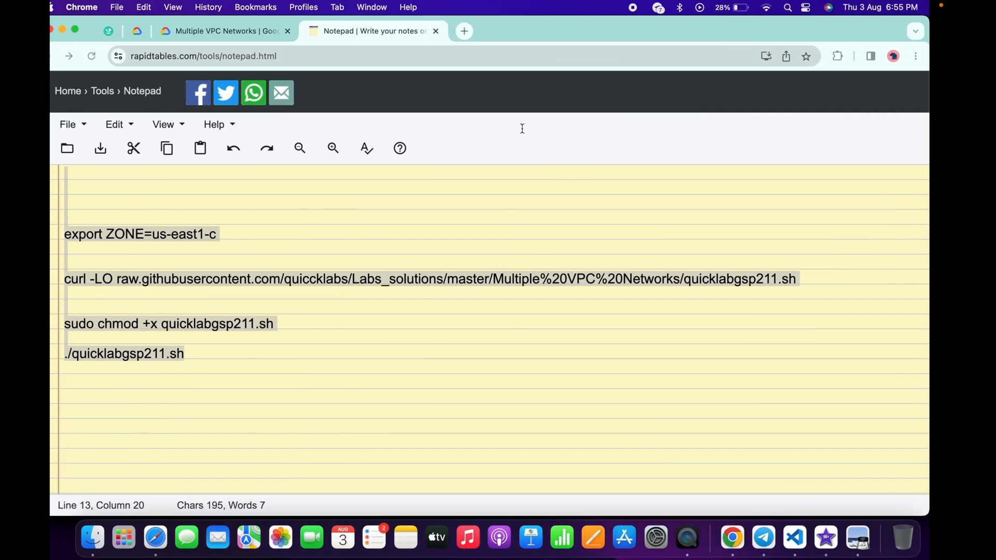
Verify all lab checkpoints for a 100/100 score and view the Congratulations section.
left_click(222, 30)
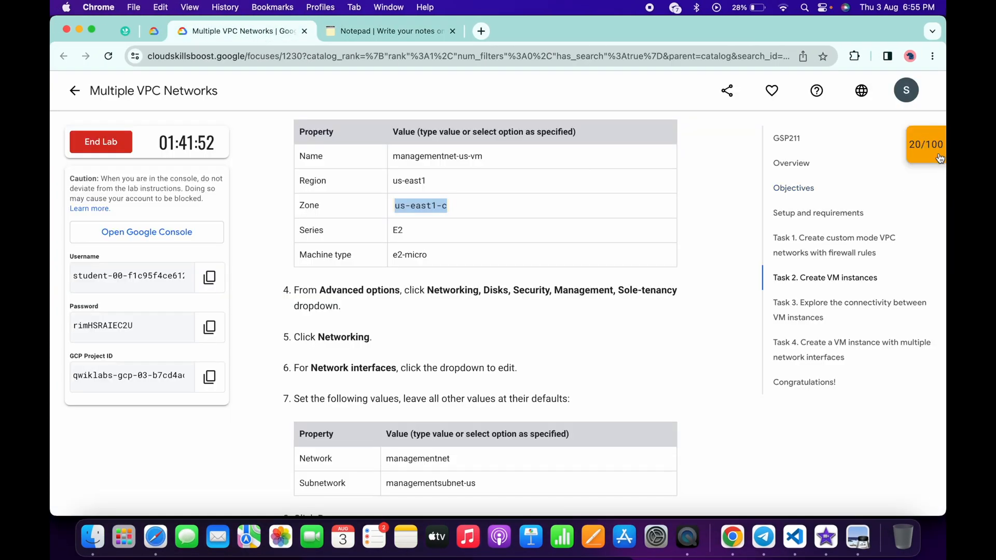
left_click(925, 144)
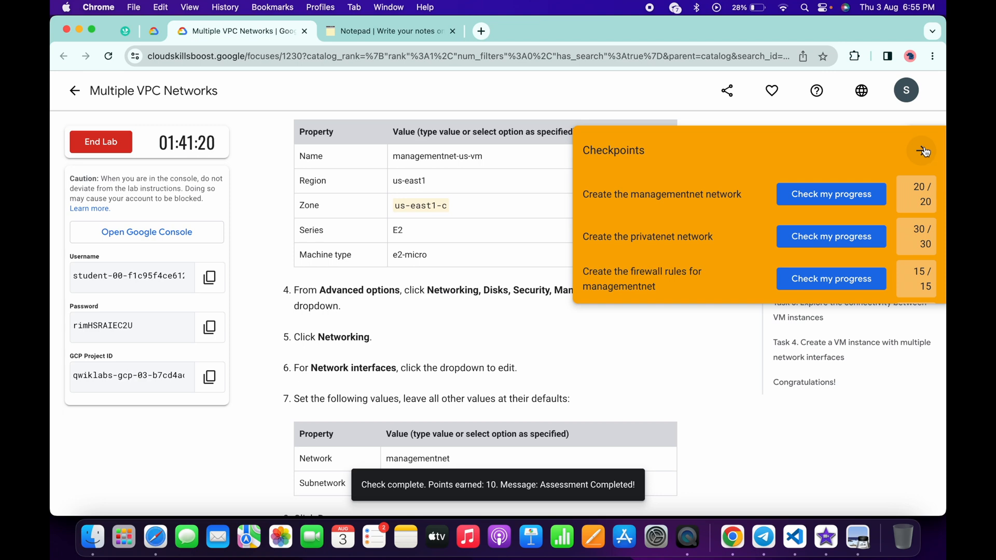
left_click(924, 151)
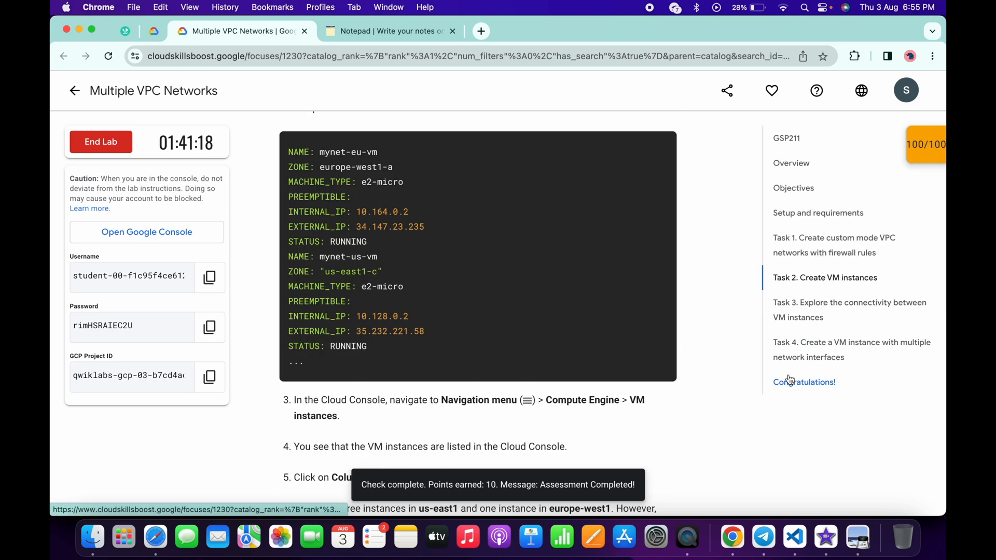
left_click(804, 382)
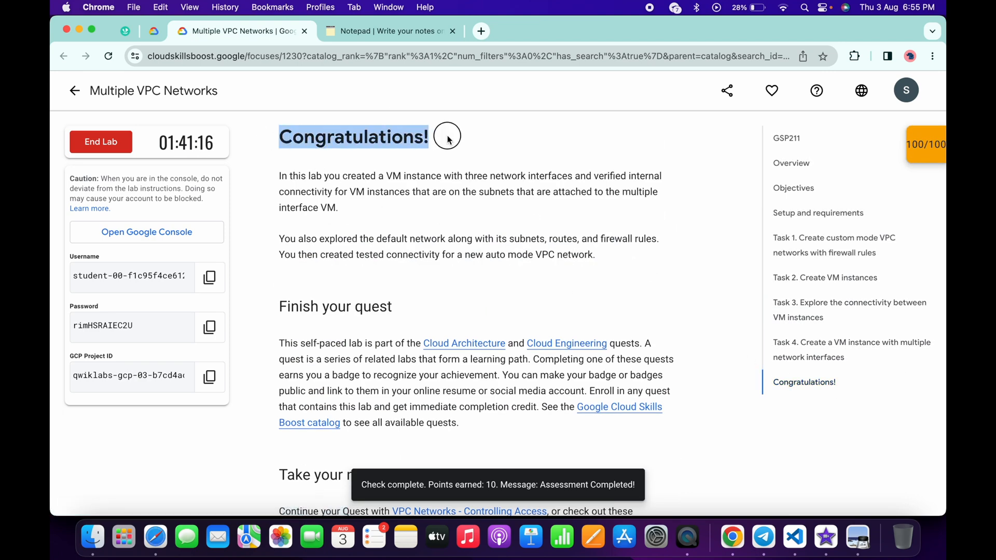
mouse_move(448, 138)
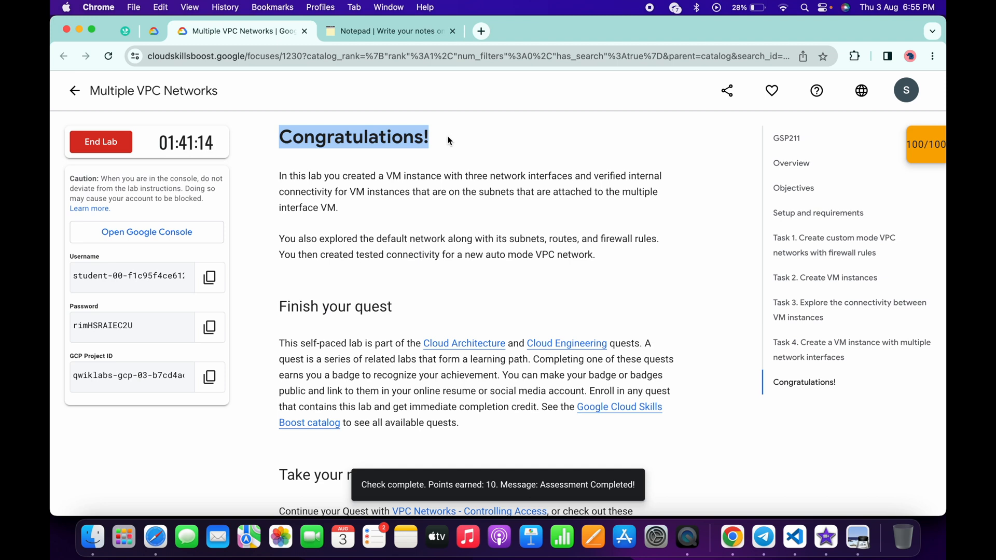